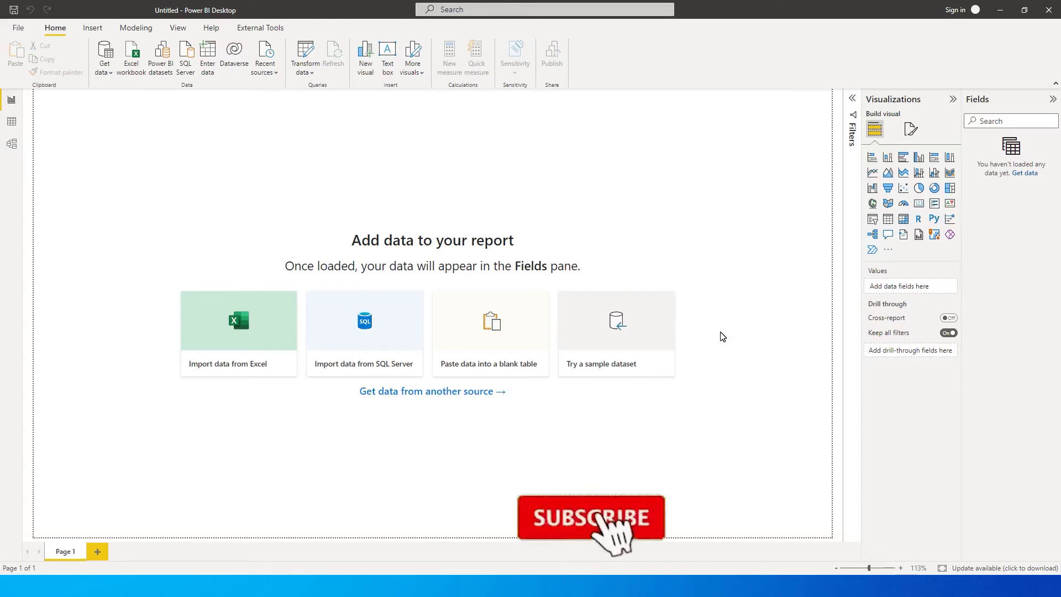
- Switch from the empty Power BI report to New Column.csv in Excel
{"action": "left_click", "coordinate": [590, 518]}
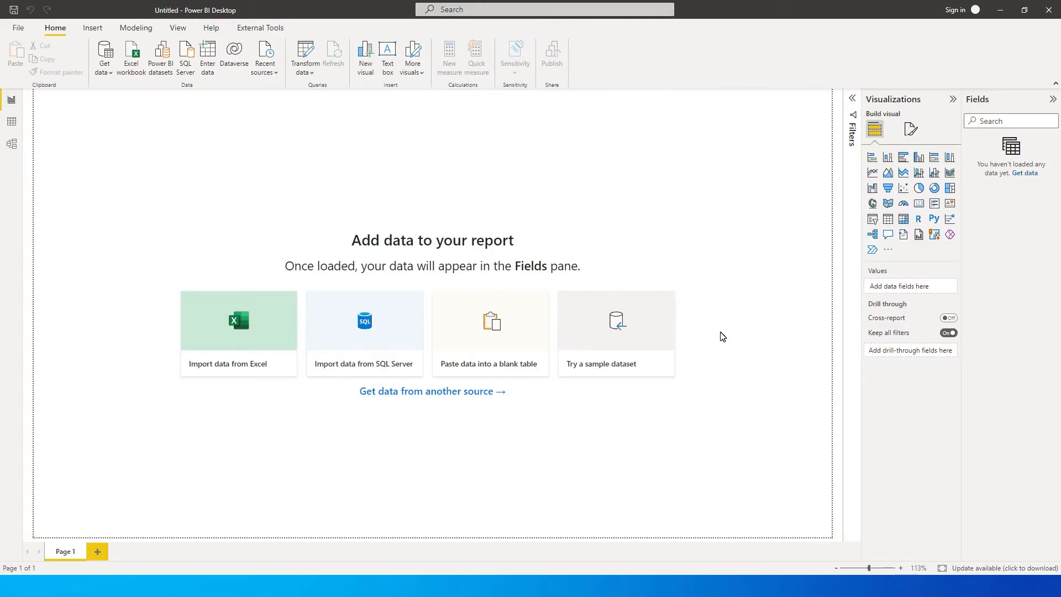
{"action": "key", "text": "alt+tab"}
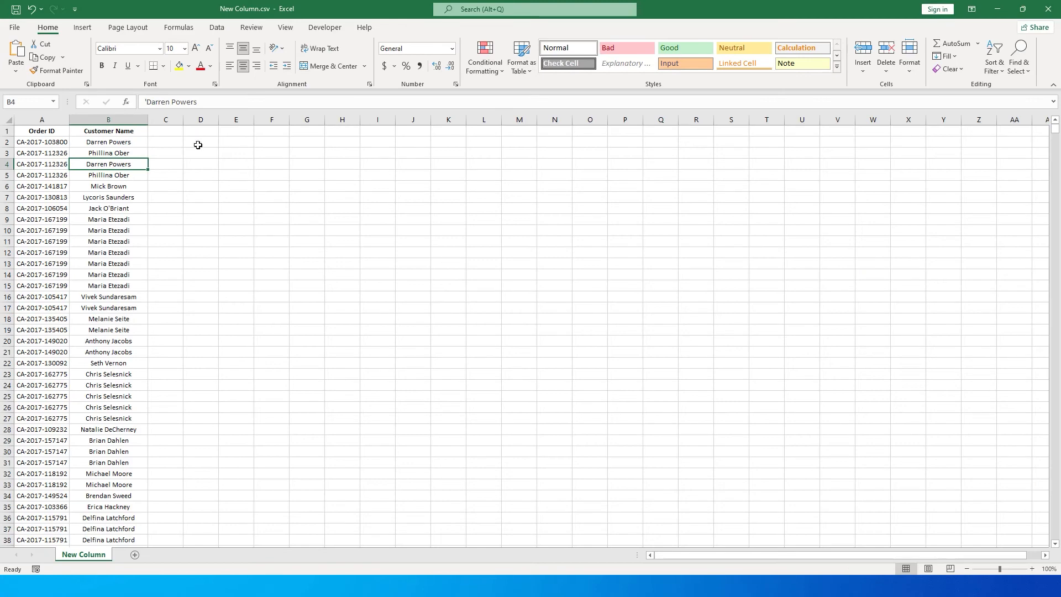
- Review the Order ID and Customer Name columns, select empty C1, and return to Power BI
{"action": "left_click", "coordinate": [40, 120]}
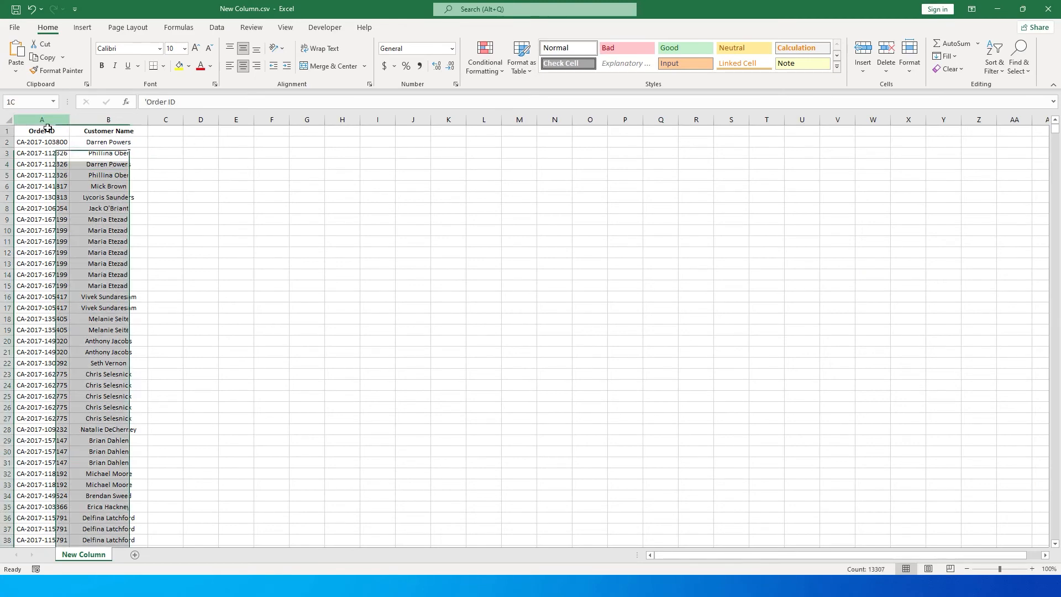
{"action": "left_click", "coordinate": [108, 120]}
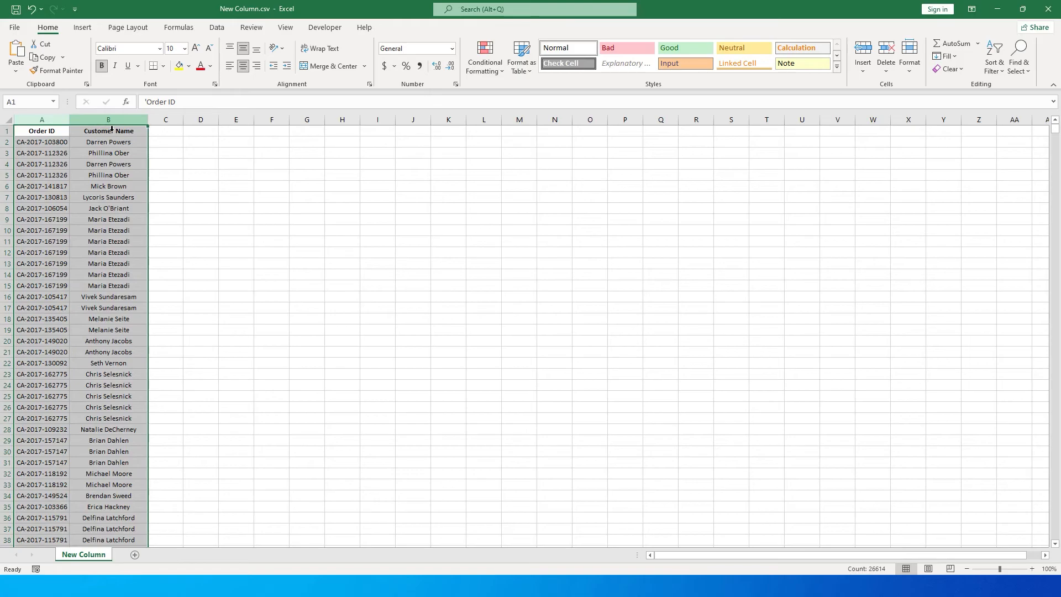
{"action": "left_click", "coordinate": [165, 130]}
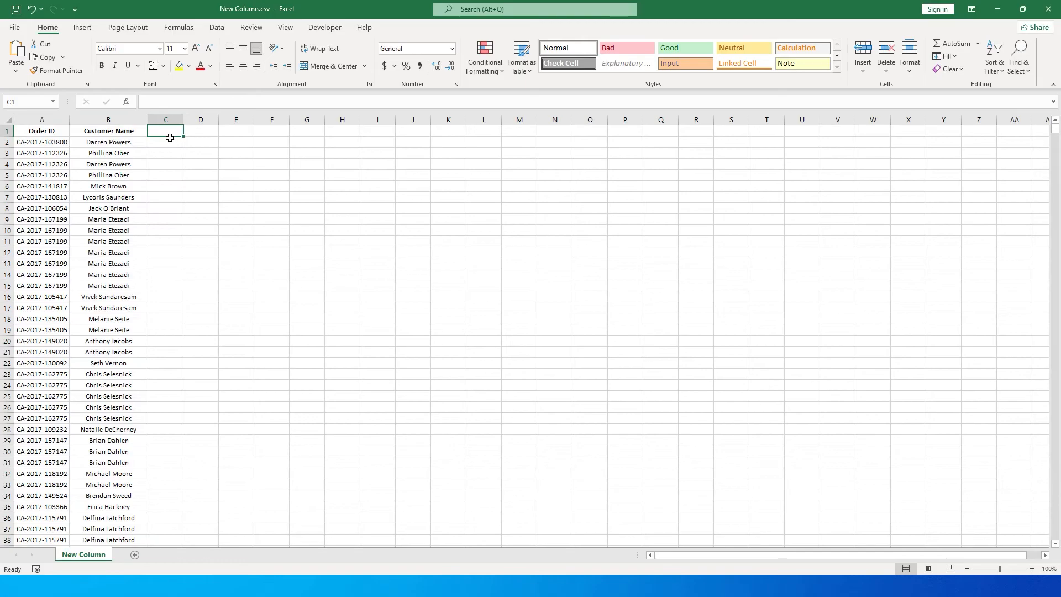
{"action": "key", "text": "alt+tab"}
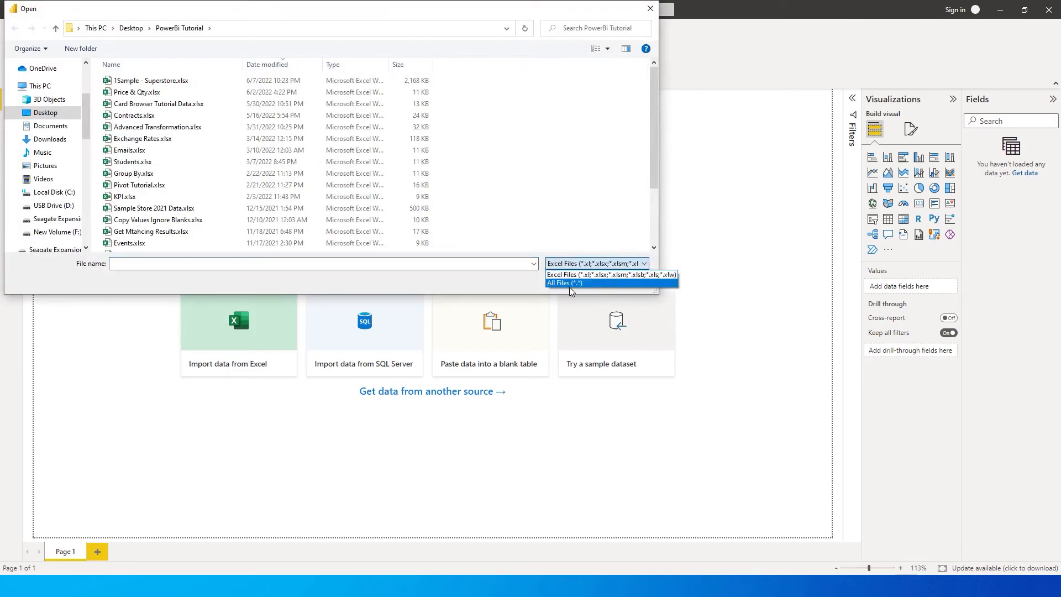
- Import New Column.csv via All Files and promote the first row to headers
{"action": "left_click", "coordinate": [571, 283]}
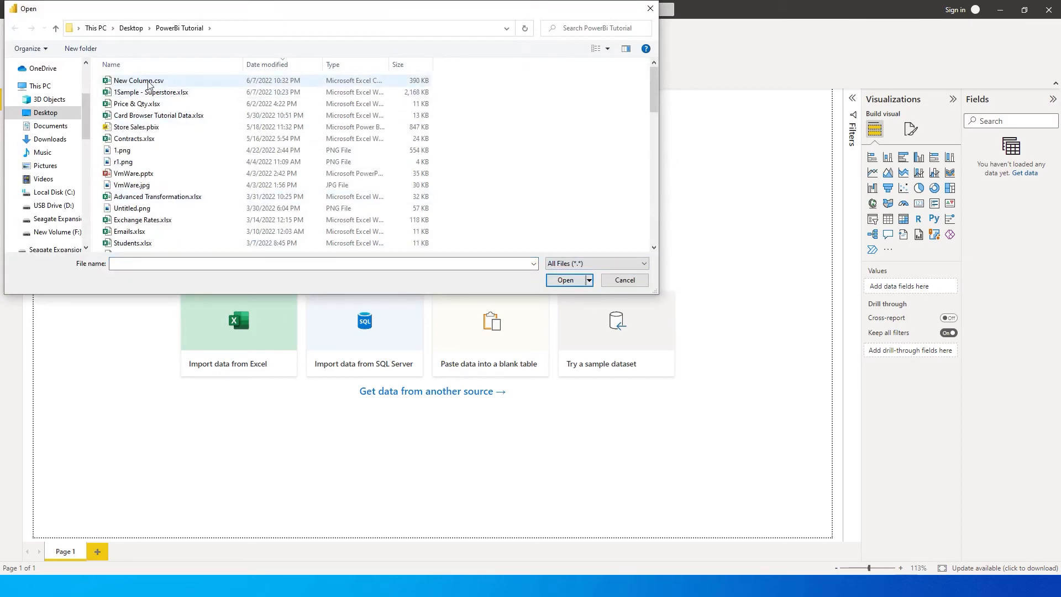
{"action": "left_click", "coordinate": [623, 279]}
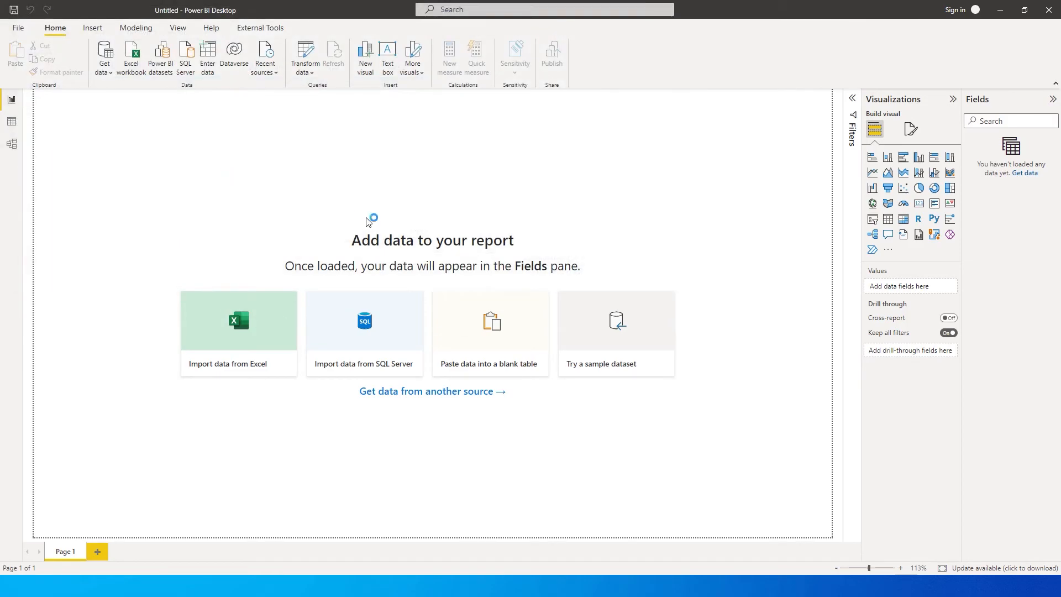
{"action": "mouse_move", "coordinate": [690, 452]}
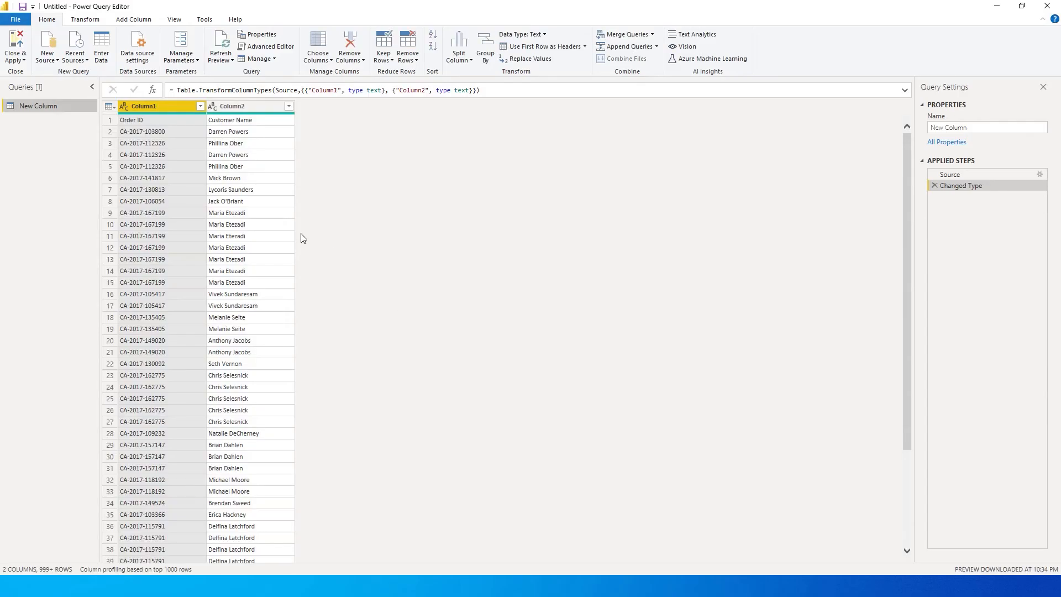
{"action": "mouse_move", "coordinate": [197, 129]}
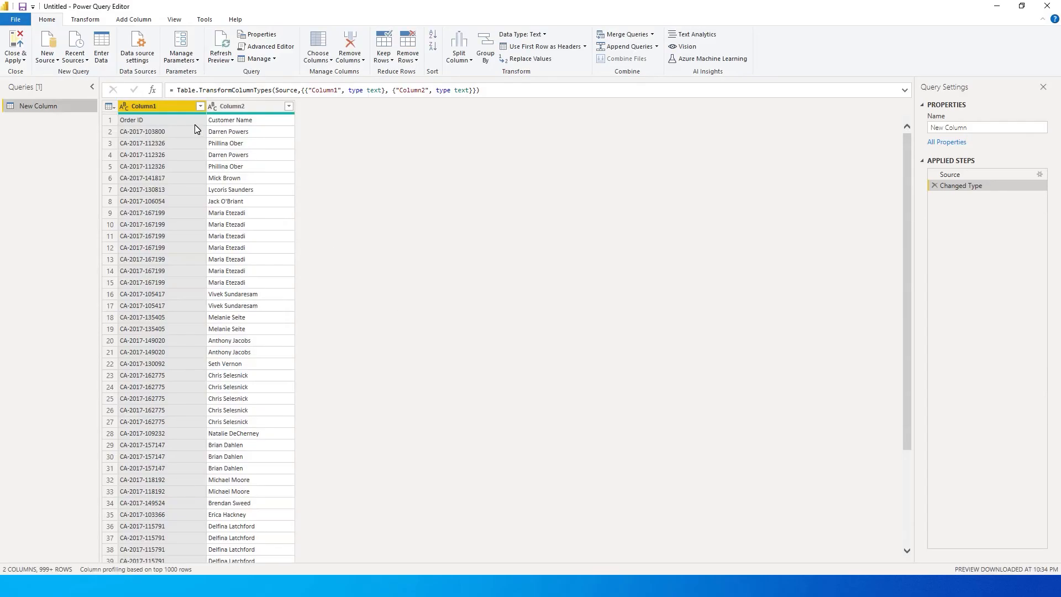
{"action": "mouse_move", "coordinate": [556, 58]}
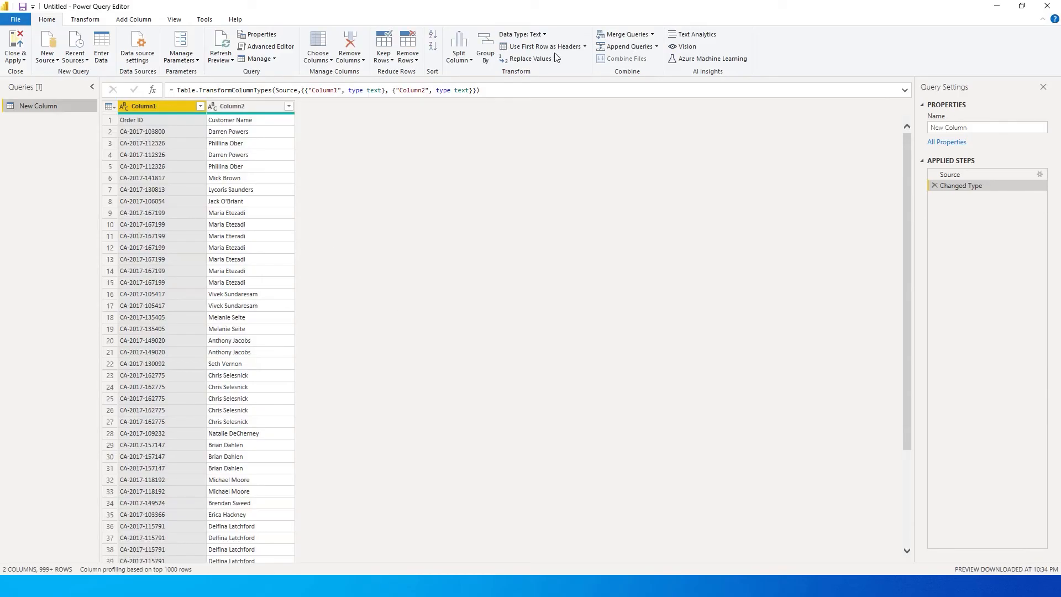
{"action": "left_click", "coordinate": [541, 47]}
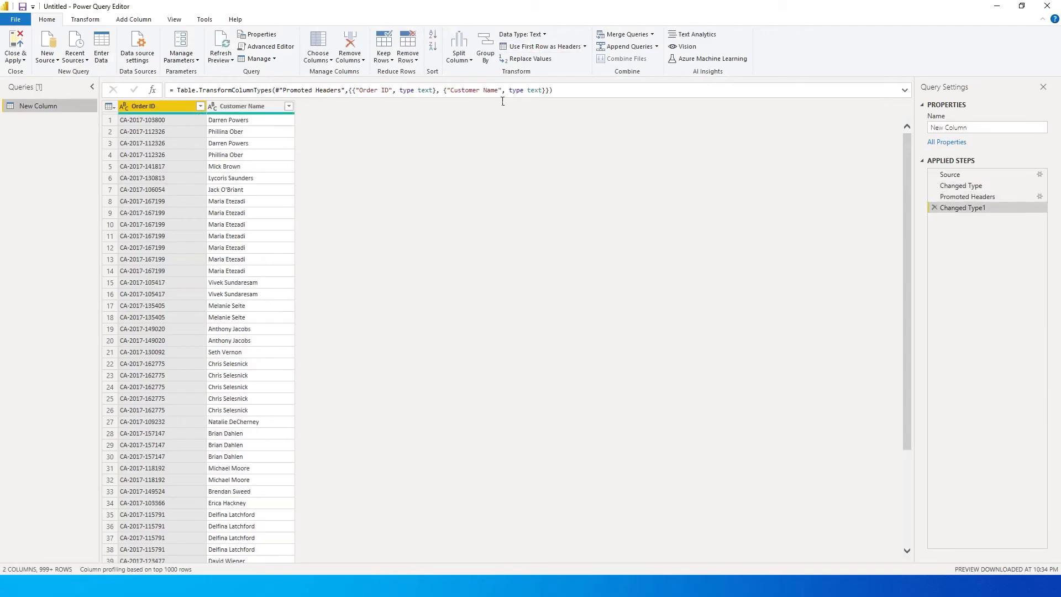
{"action": "mouse_move", "coordinate": [263, 116]}
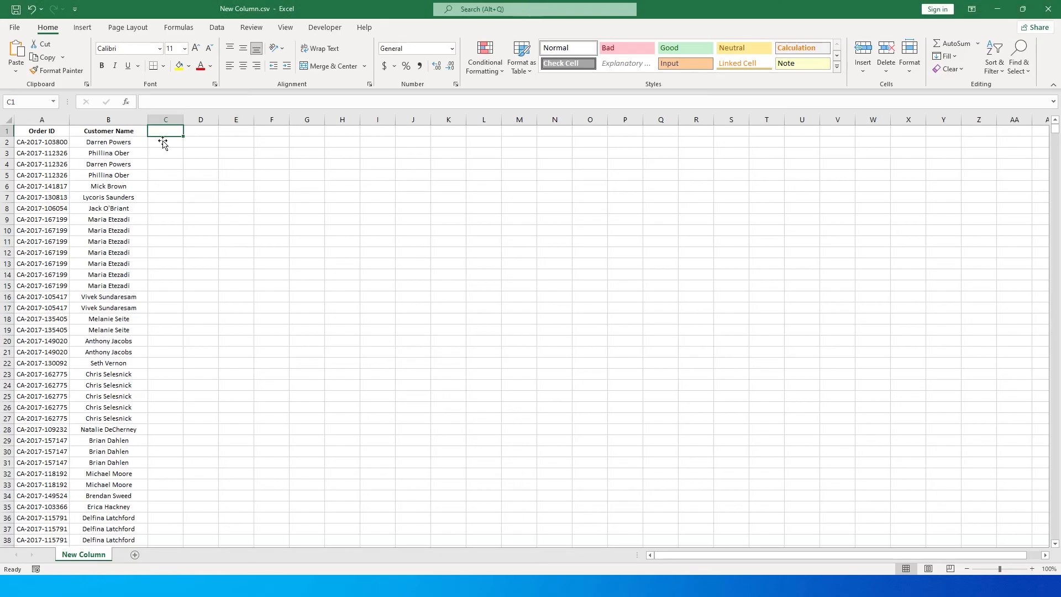
- Add a Test header in C1 and switch back to the Power BI report
{"action": "type", "text": "Test"}
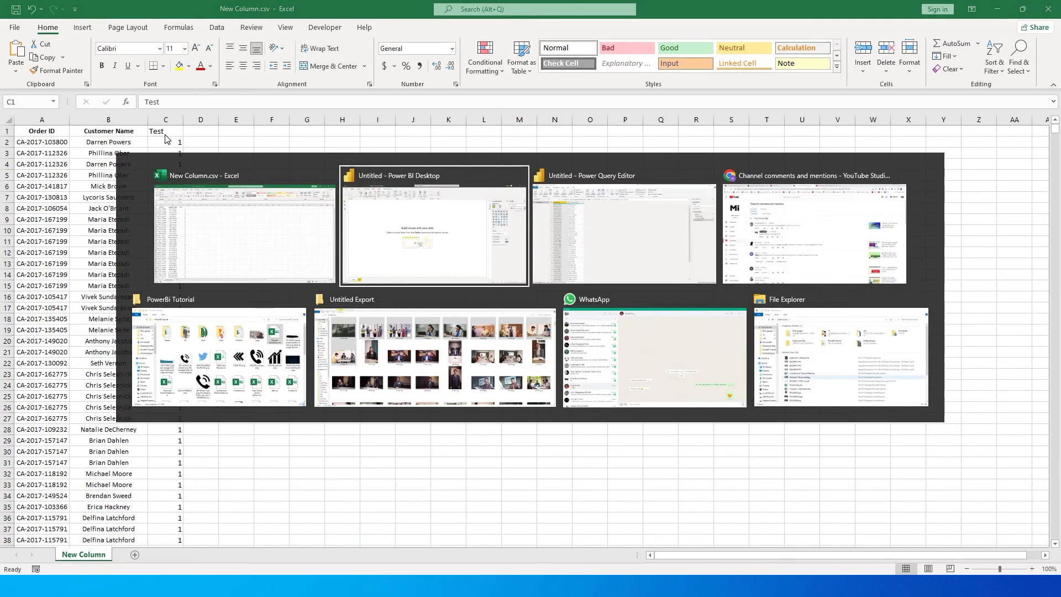
{"action": "left_click", "coordinate": [432, 227]}
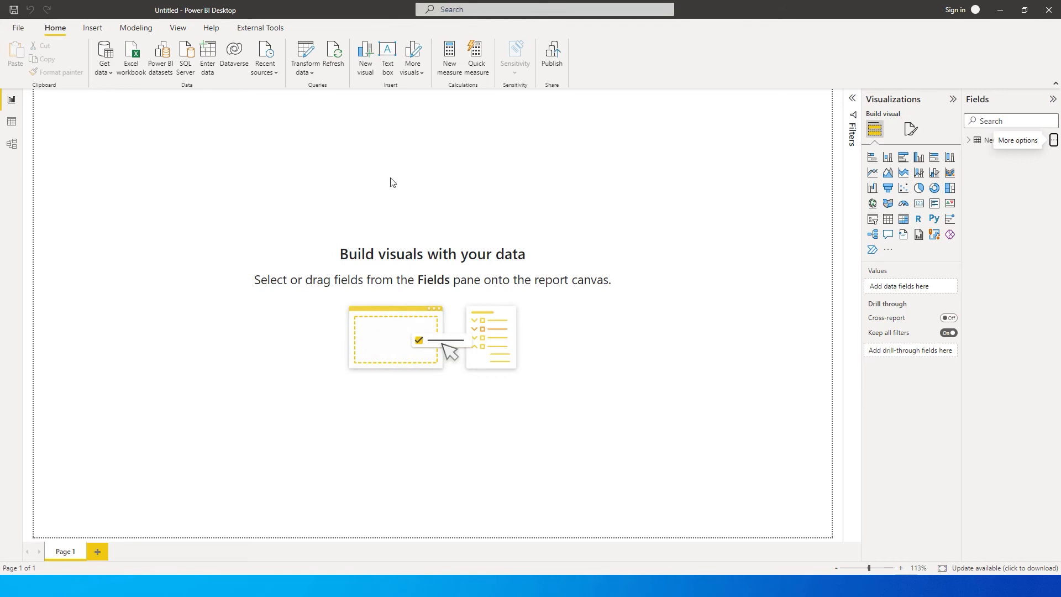
{"action": "left_click", "coordinate": [1054, 141]}
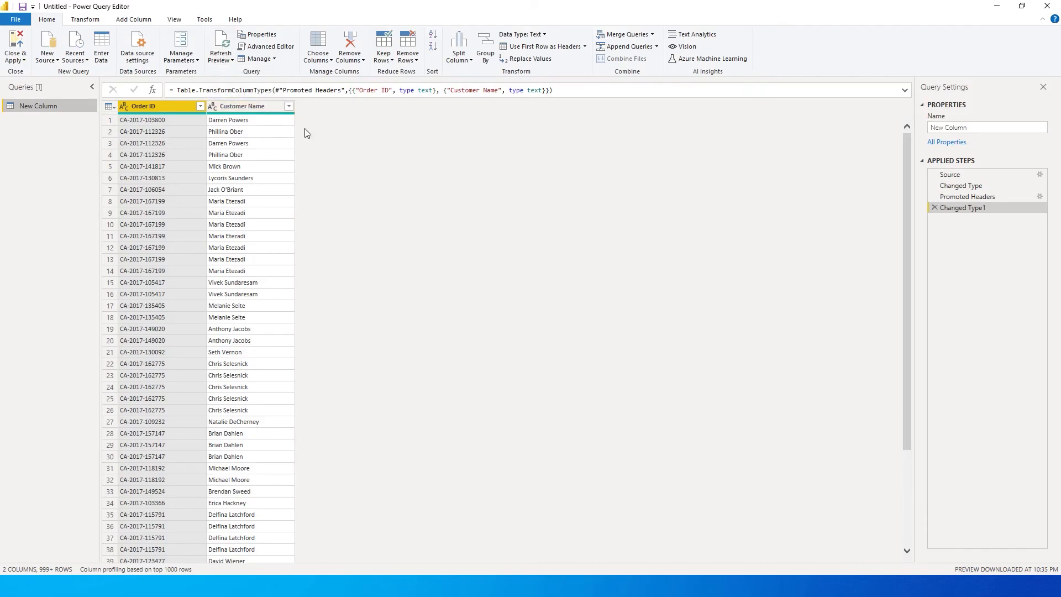
{"action": "mouse_move", "coordinate": [301, 129]}
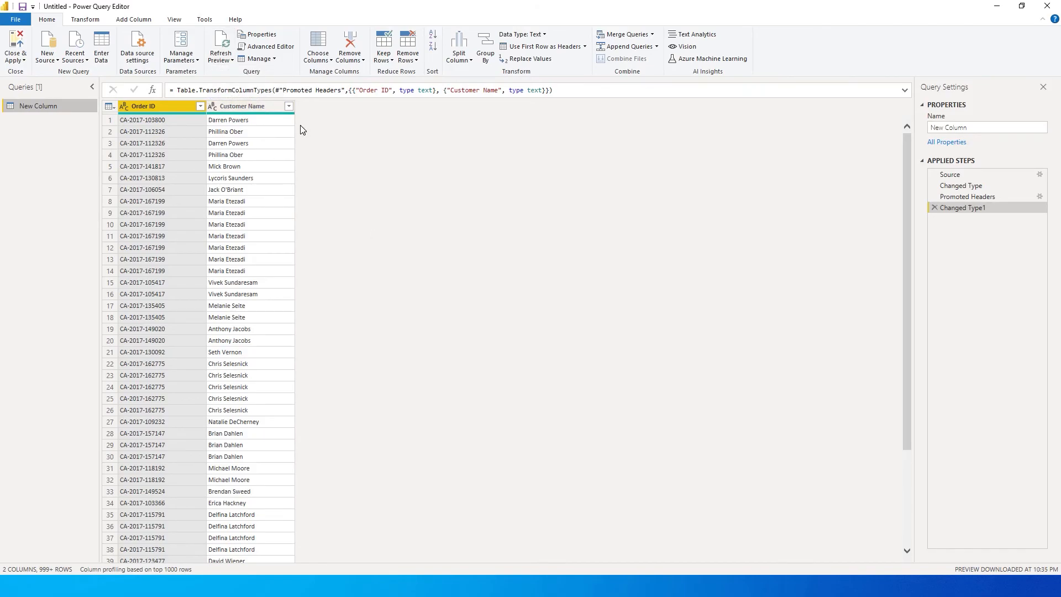
{"action": "mouse_move", "coordinate": [339, 198]}
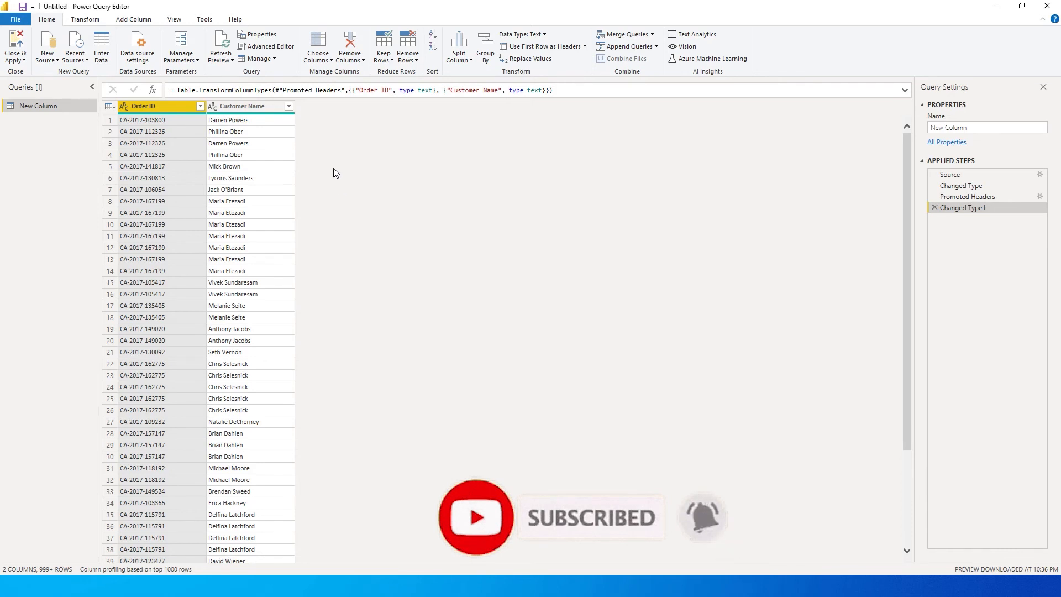
{"action": "mouse_move", "coordinate": [271, 129]}
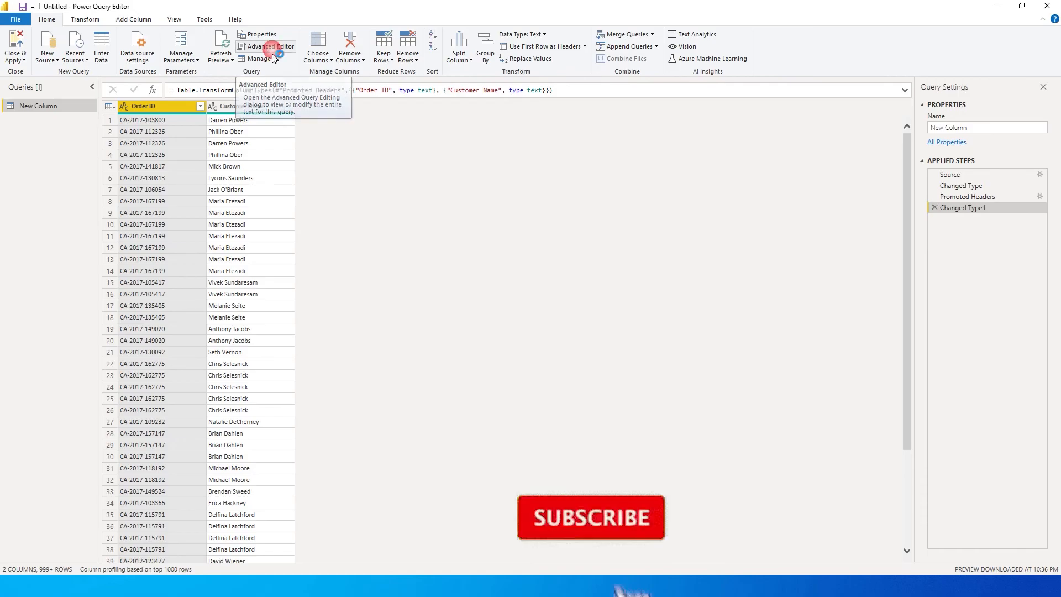
- In Advanced Editor change the Source step from Columns=2 to Columns=3 and apply it
{"action": "left_click", "coordinate": [270, 47]}
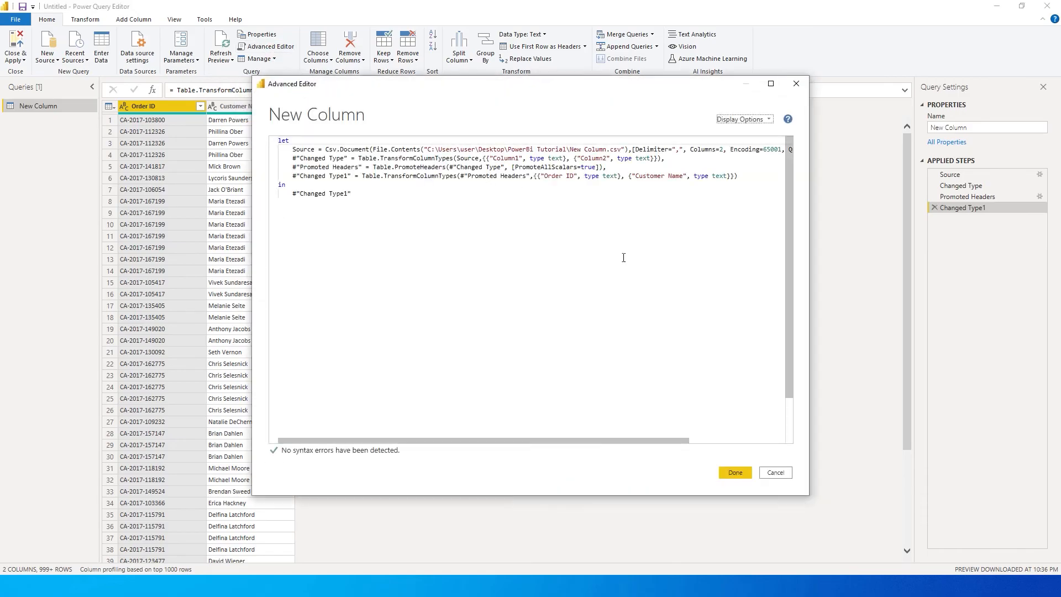
{"action": "mouse_move", "coordinate": [582, 216]}
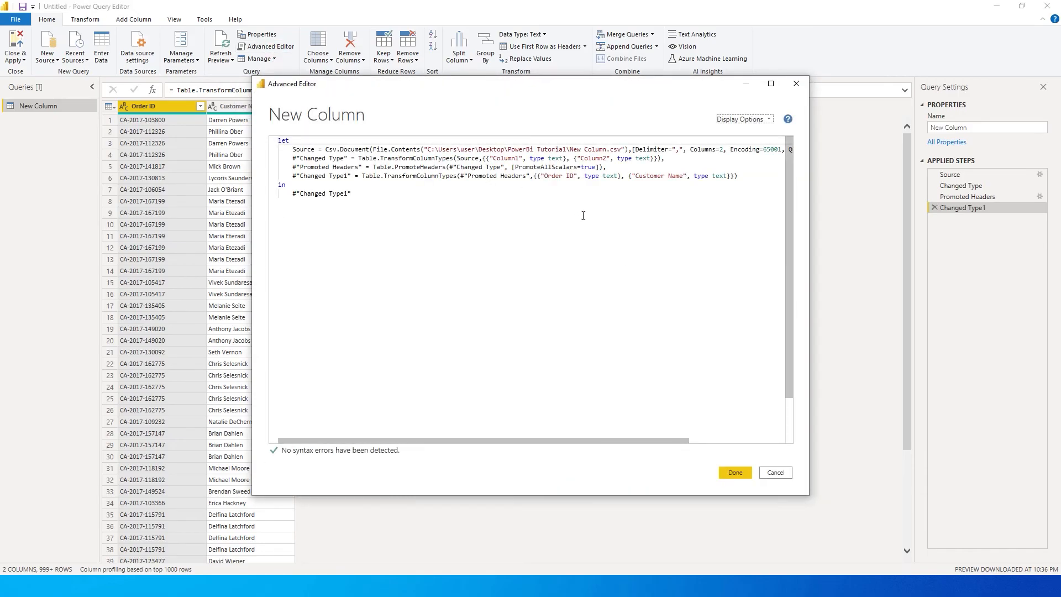
{"action": "left_click", "coordinate": [771, 83]}
{"action": "type", "text": "3"}
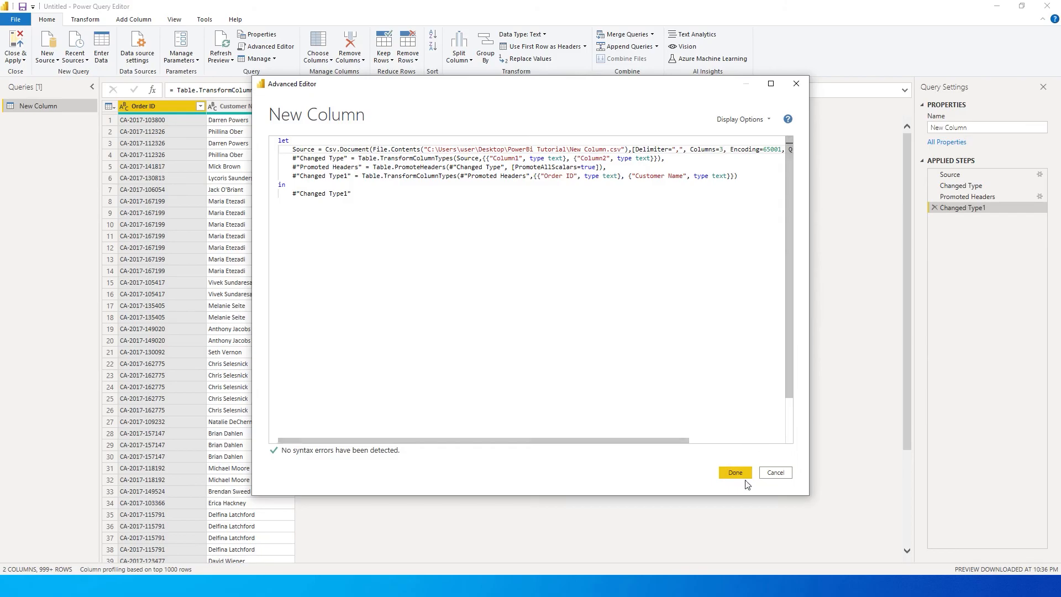
{"action": "left_click", "coordinate": [734, 472]}
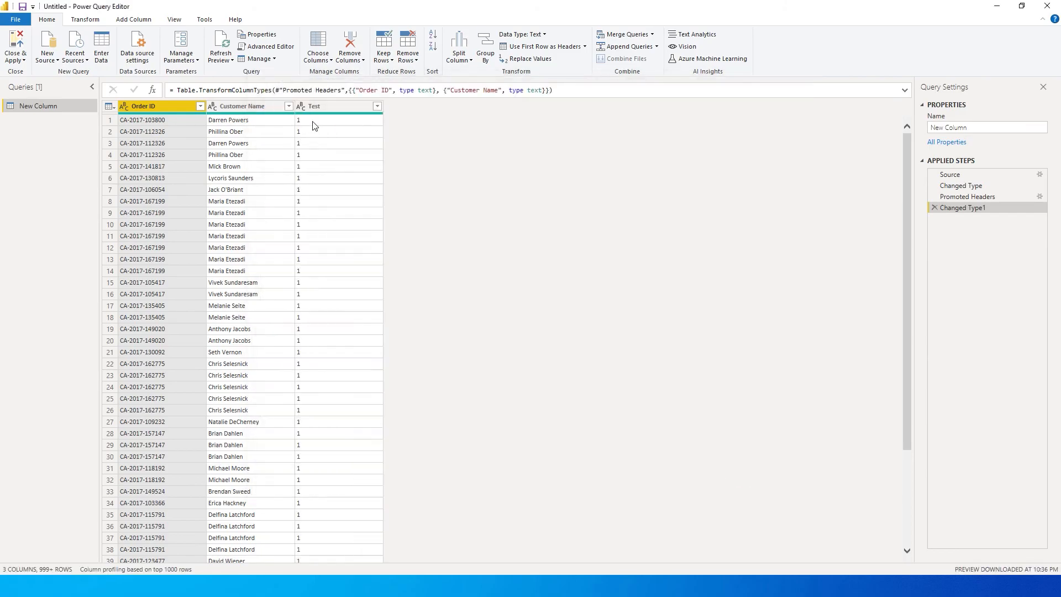
{"action": "mouse_move", "coordinate": [338, 125]}
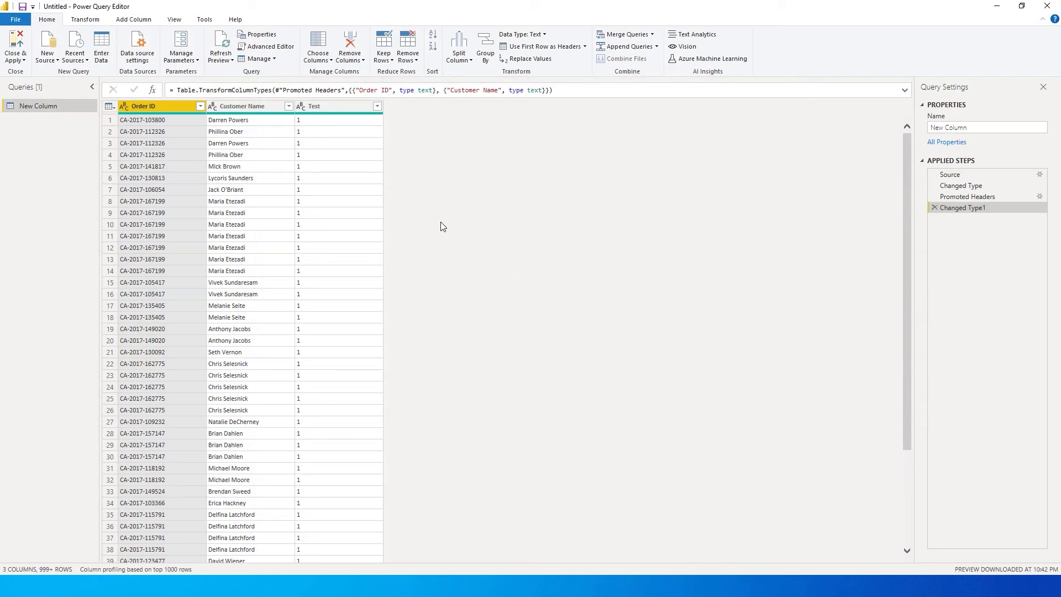
{"action": "left_click", "coordinate": [265, 46]}
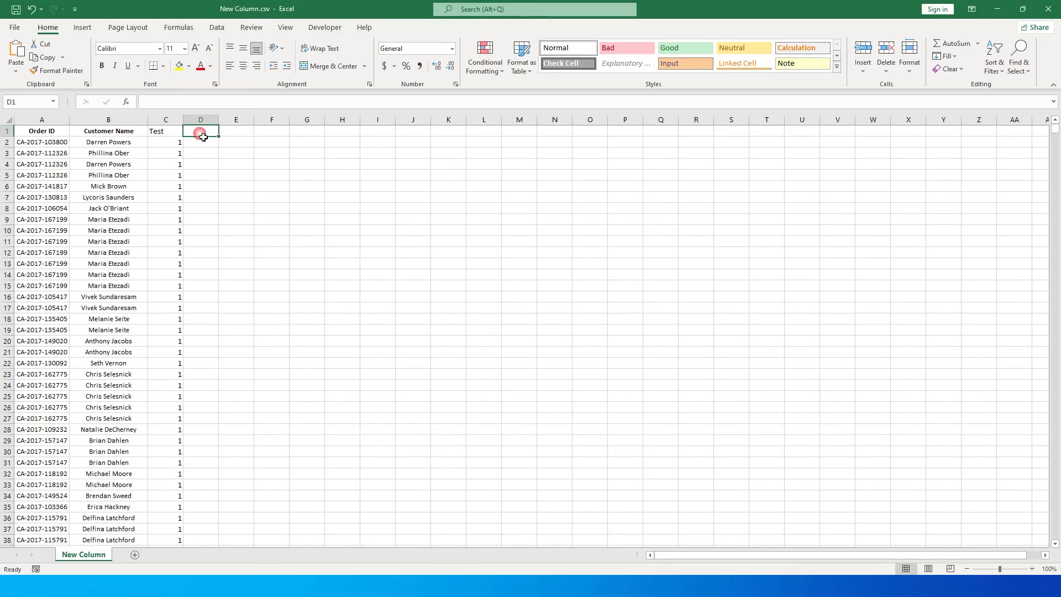
- Enter the 'Test 2' header in D1 and return to the Power Query Editor
{"action": "type", "text": "Test 2"}
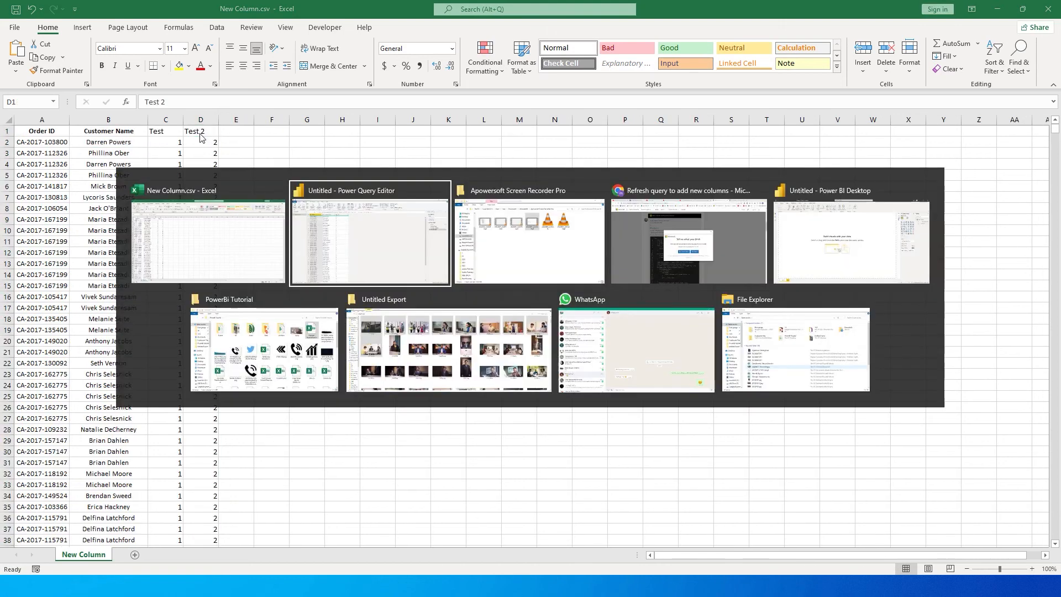
{"action": "left_click", "coordinate": [369, 233]}
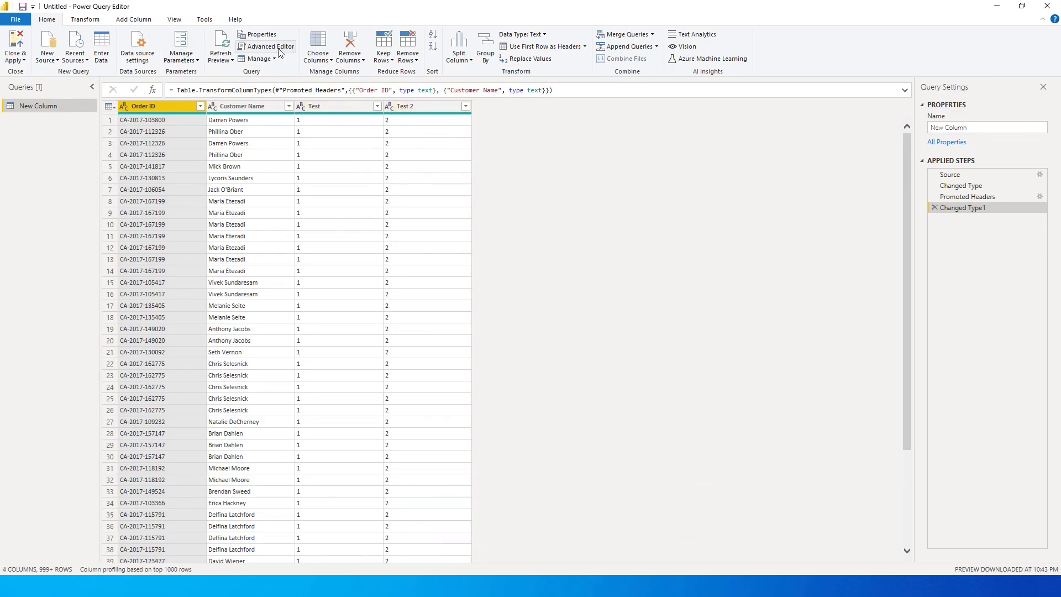
- In Advanced Editor replace Columns=3 with Columns=null in the Source step and apply it
{"action": "left_click", "coordinate": [269, 46]}
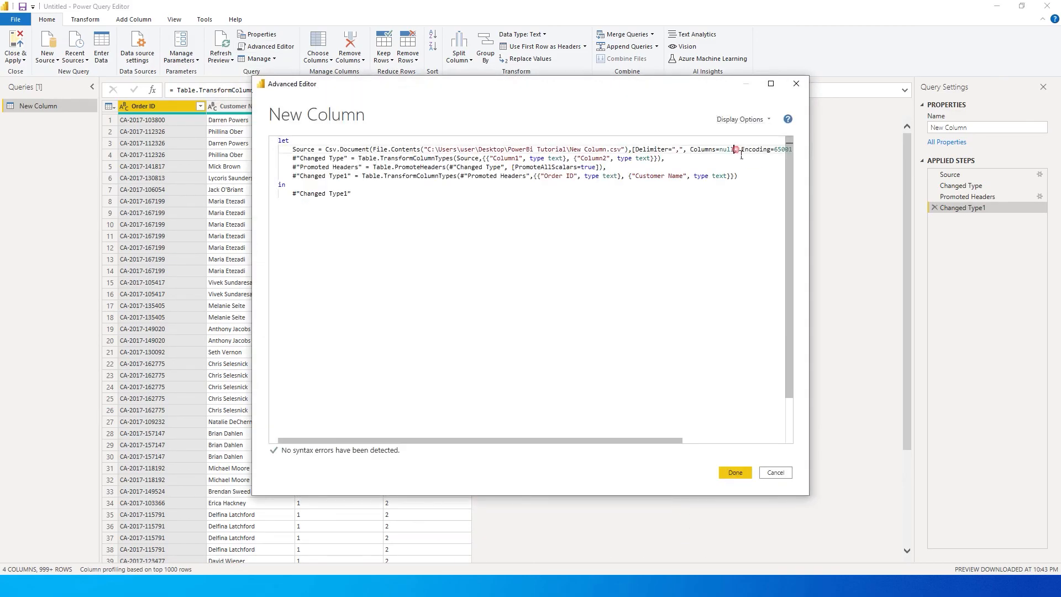
{"action": "left_click", "coordinate": [736, 149]}
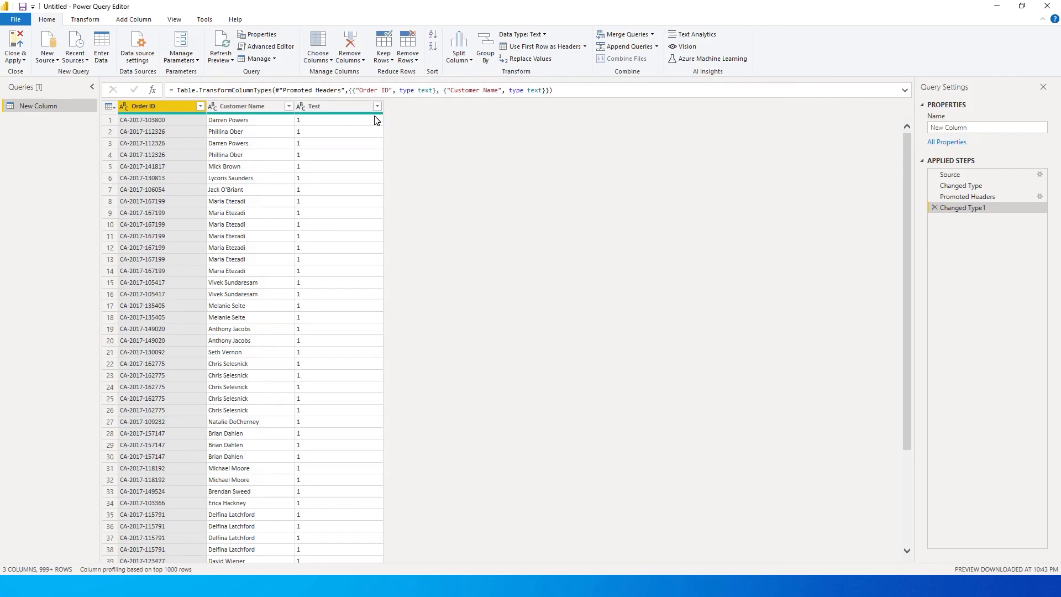
{"action": "left_click", "coordinate": [269, 47]}
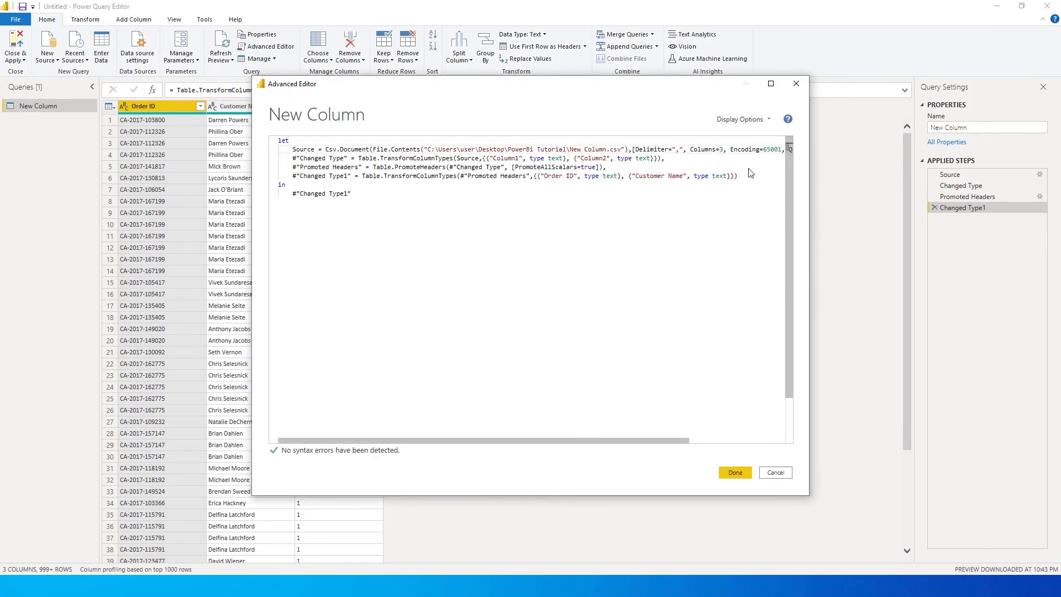
{"action": "type", "text": "bn"}
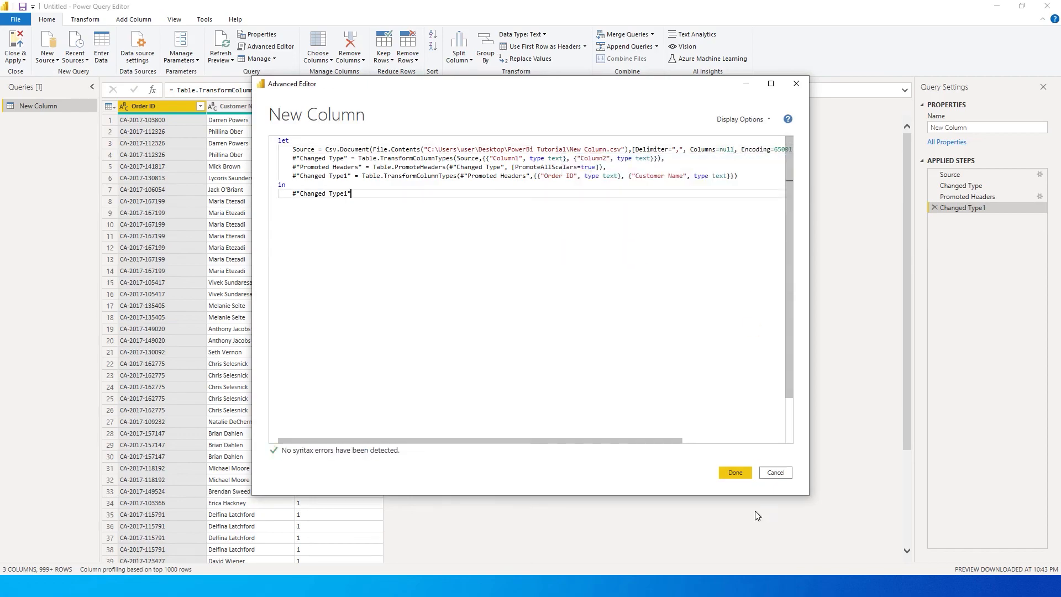
{"action": "left_click", "coordinate": [734, 472]}
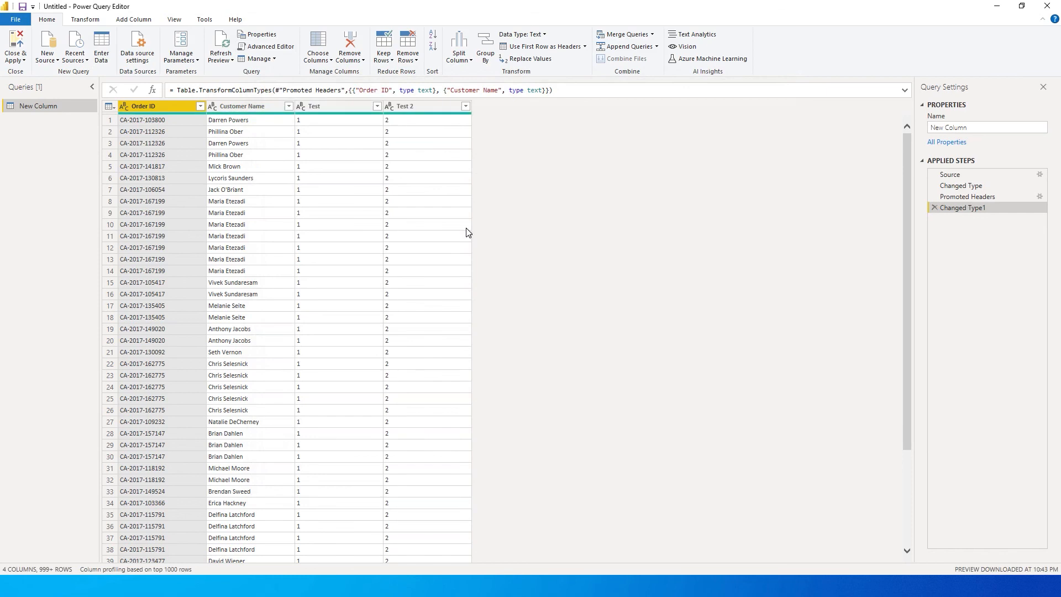